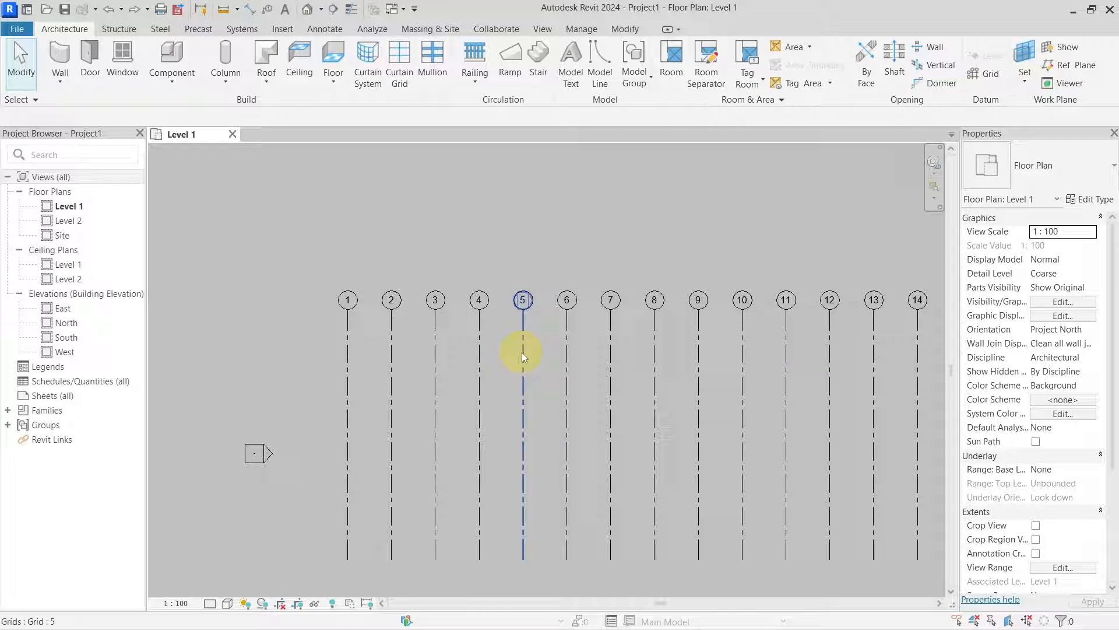
Step: Offset grid 5's bubble head upward above the other grid bubbles
left_click(522, 354)
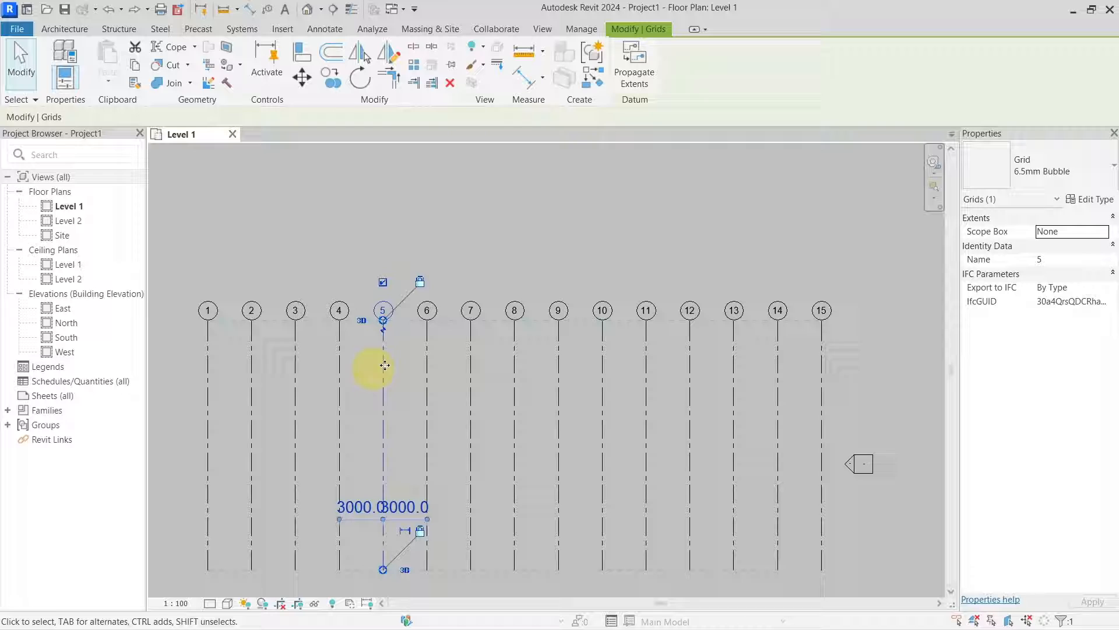
mouse_move(383, 314)
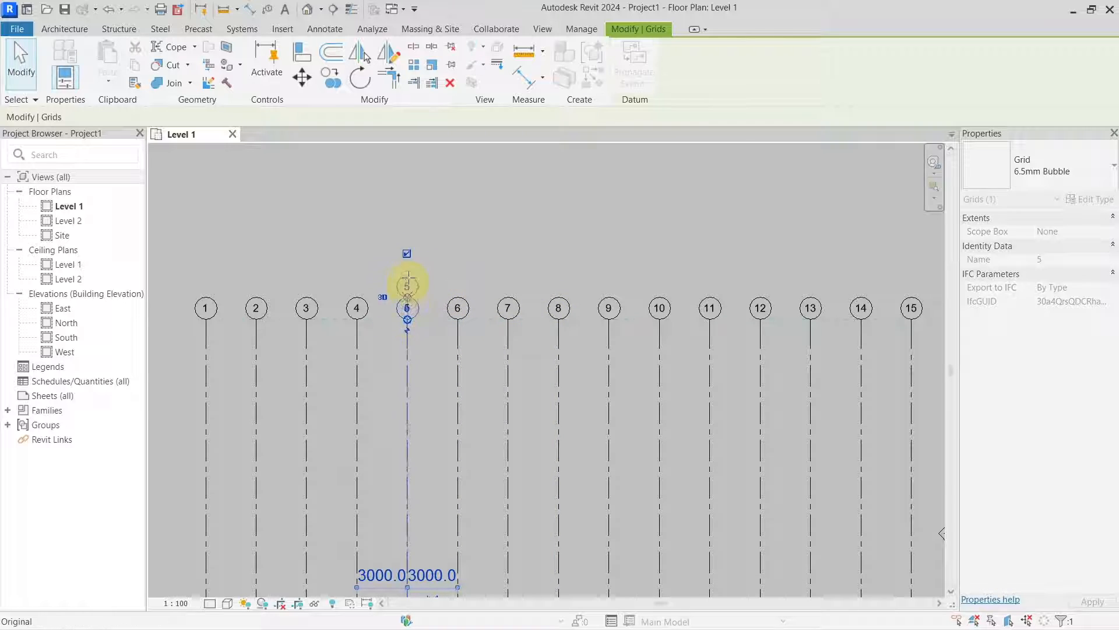
Step: Raise the bubble heads of grids 6, 7 and 8 to match grid 5, then deselect
left_click(457, 308)
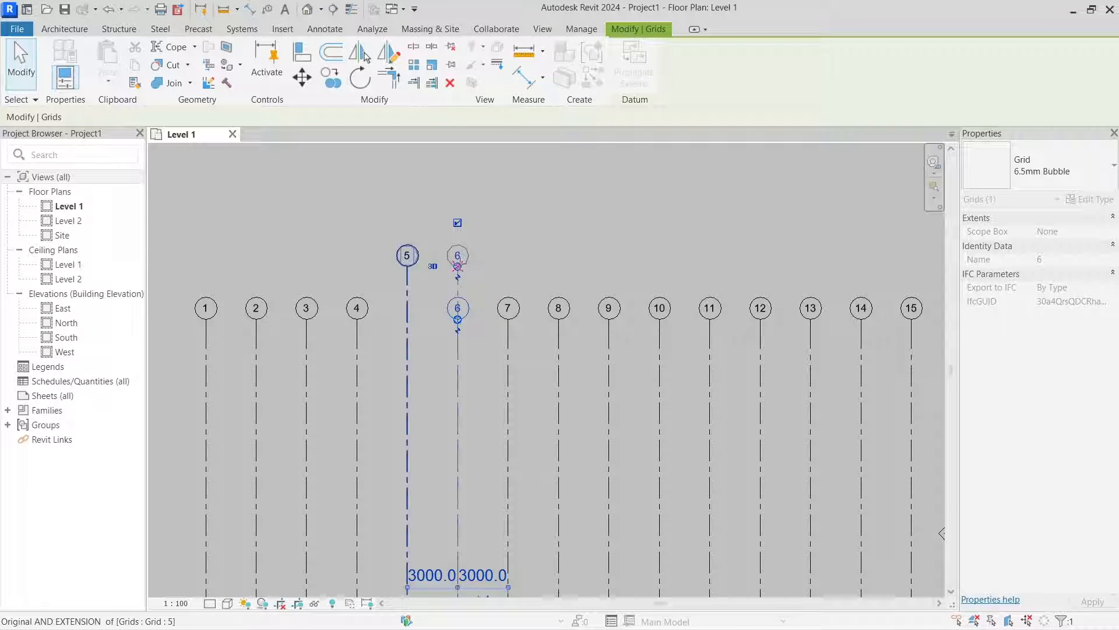
left_click(507, 307)
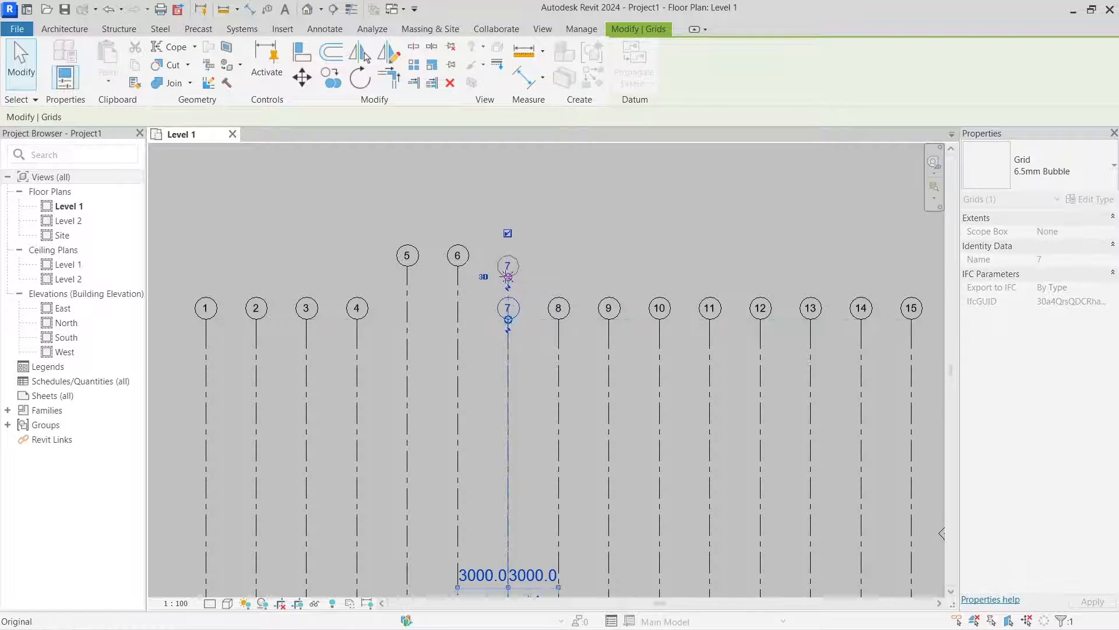
left_click(558, 308)
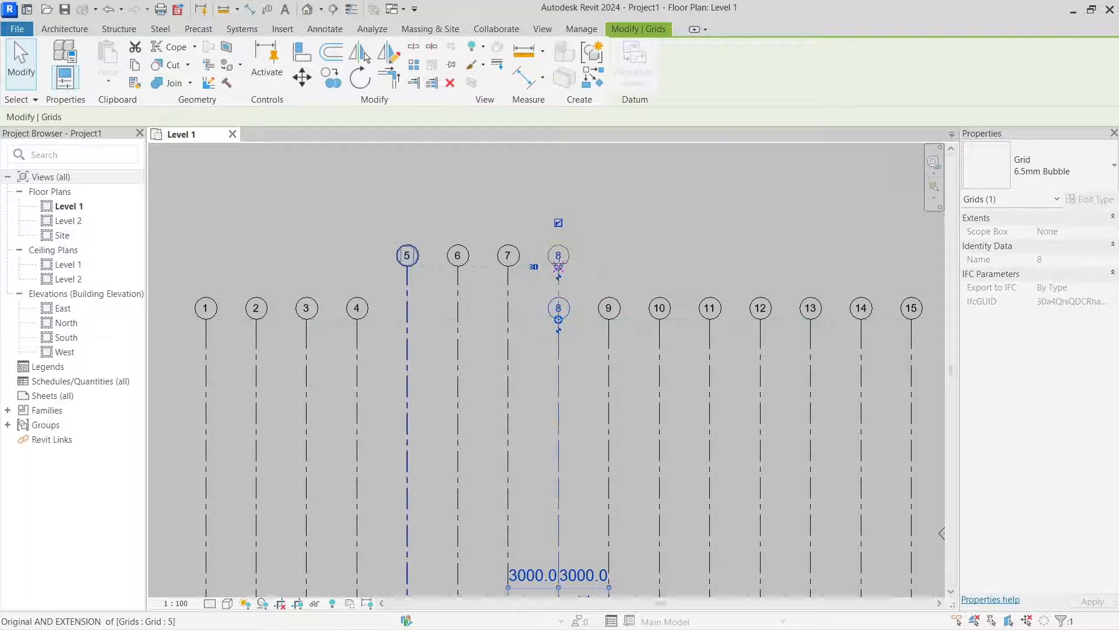
left_click(504, 268)
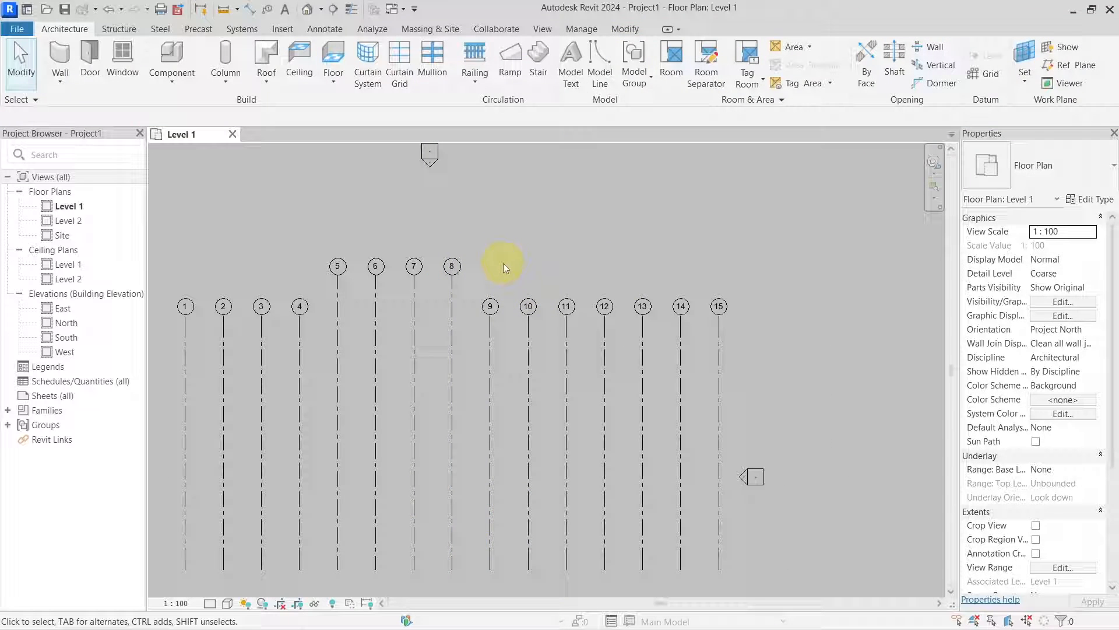
mouse_move(508, 285)
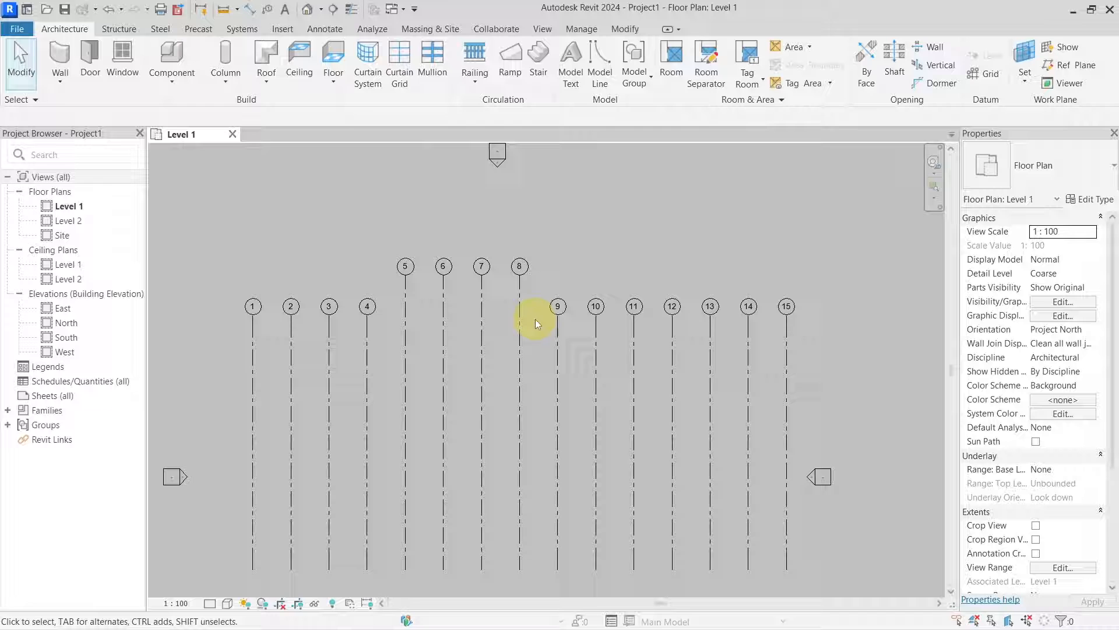
mouse_move(585, 346)
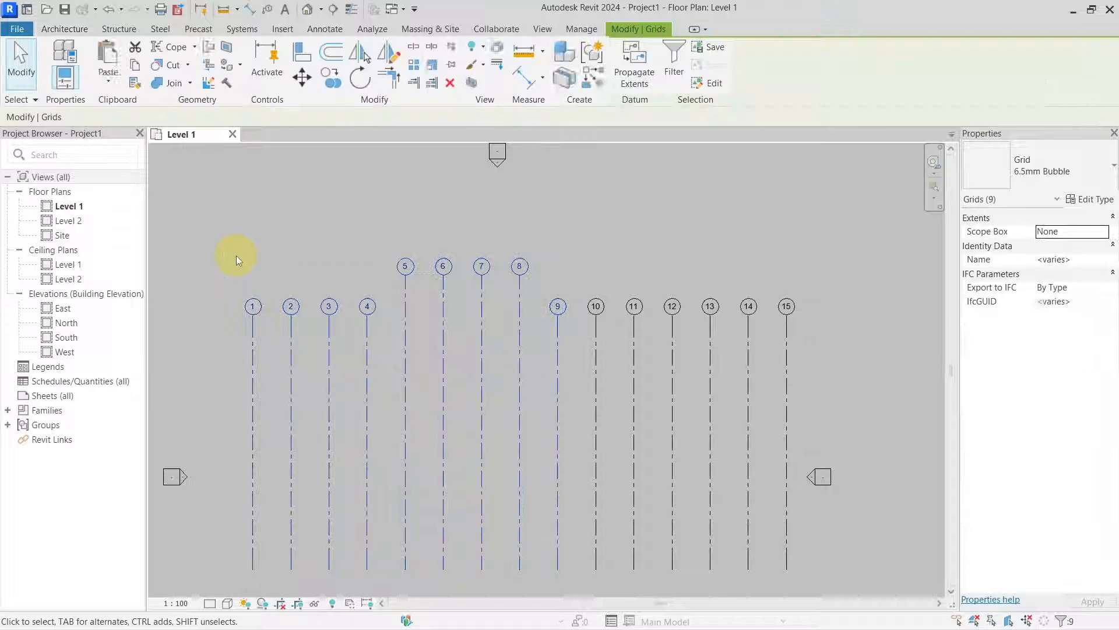
Step: Temporarily hide grids 1–9 and raise the bubble heads of grids 10–15
left_click(635, 306)
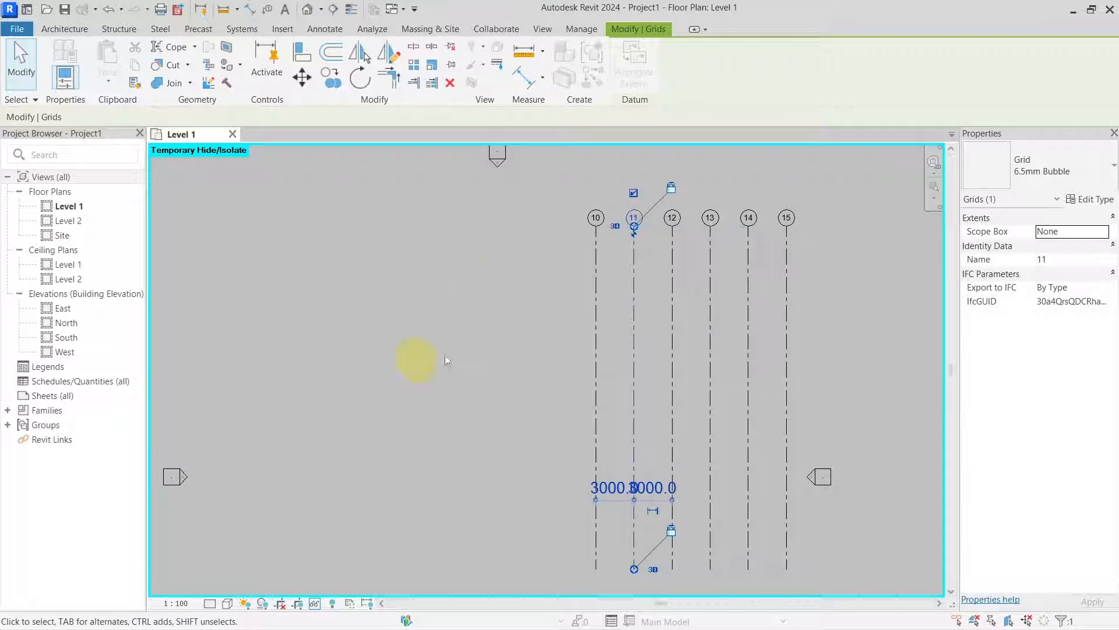
left_click(441, 347)
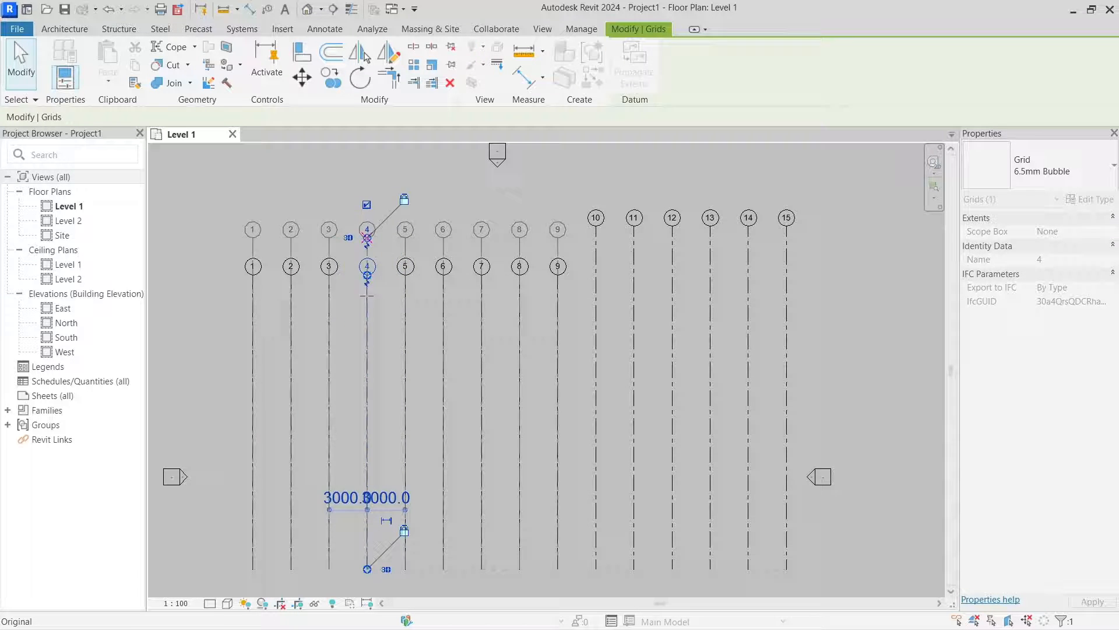
Step: Temporarily isolate grids 6–9 and begin shifting grid 6's bubble head
left_click(578, 314)
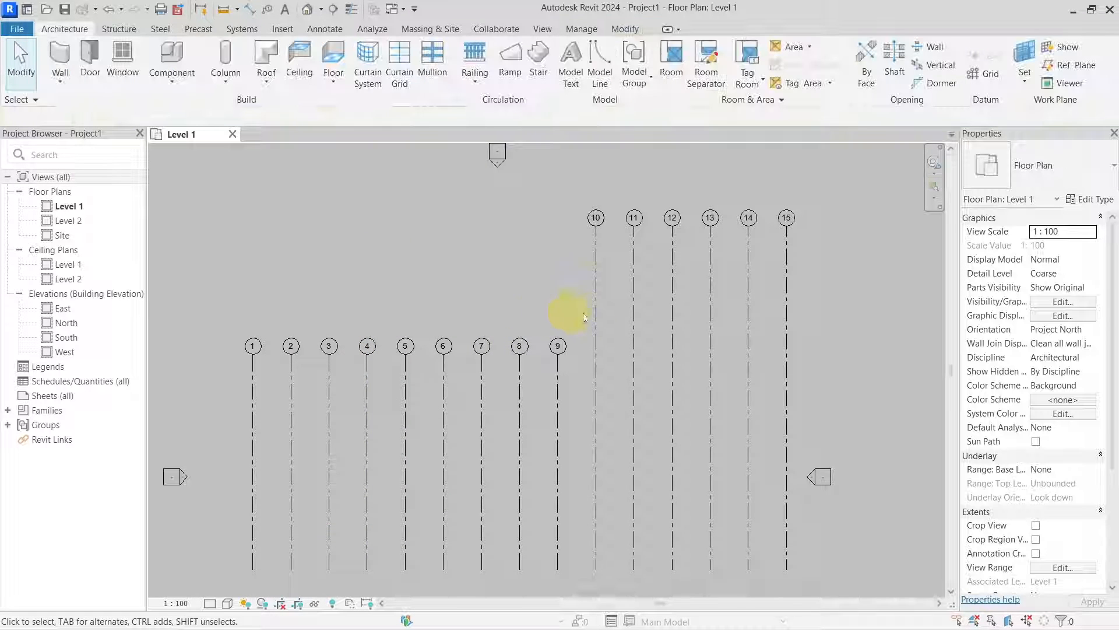
left_click(488, 349)
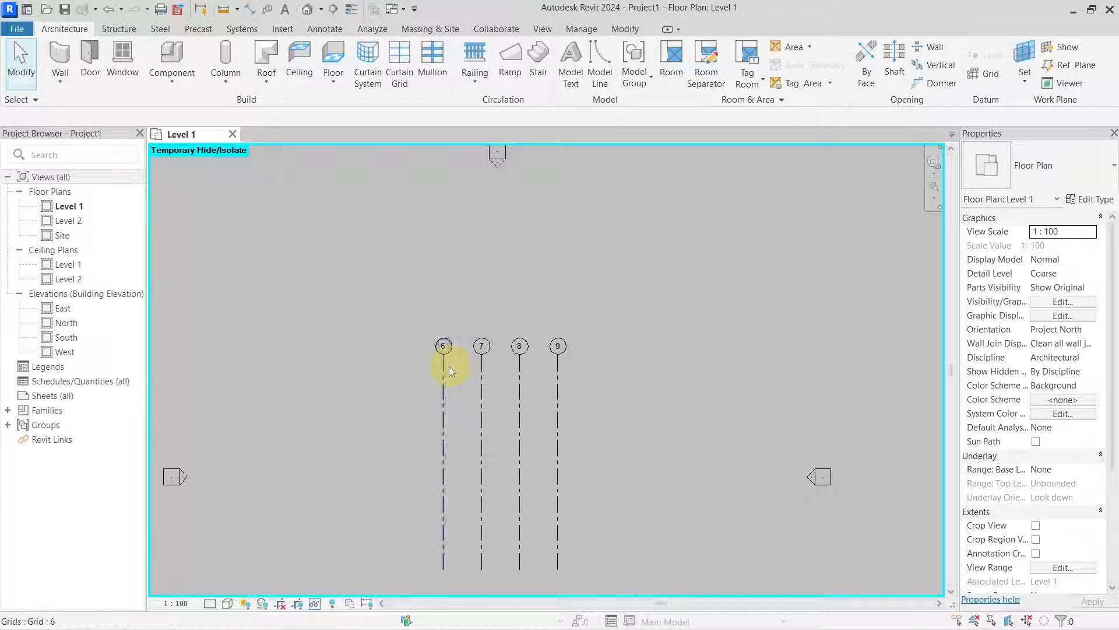
left_click(443, 347)
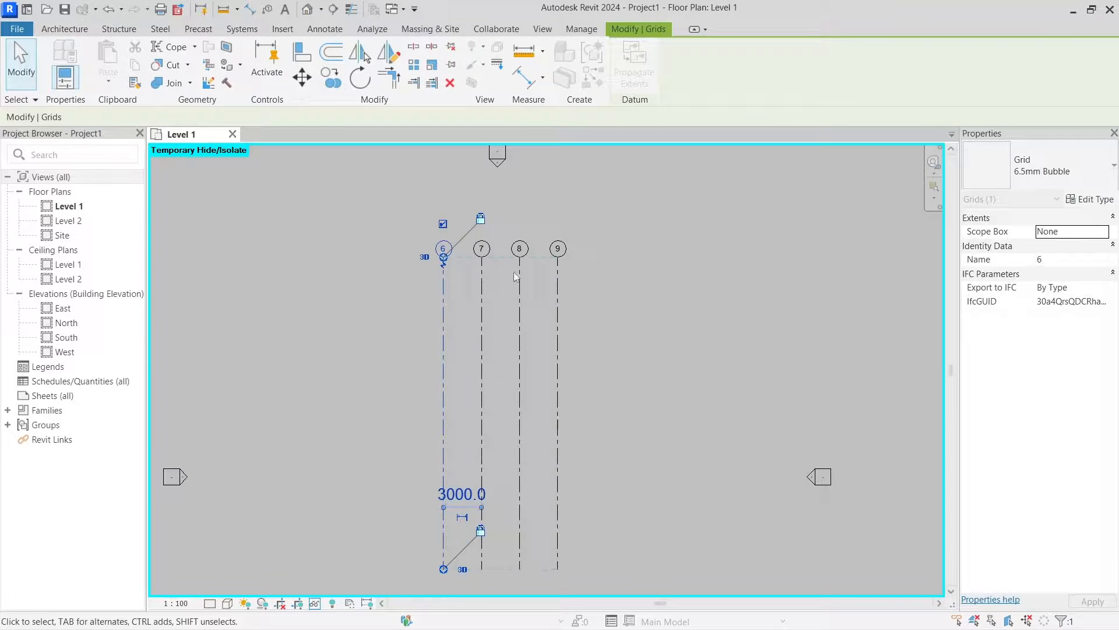